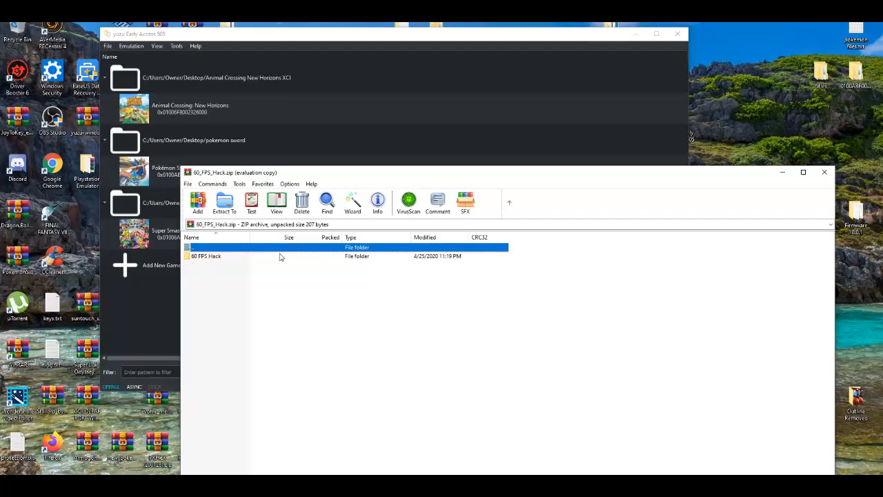
Step: Extract the 60 FPS Hack folder from the WinRAR archive to the desktop and close the archive
{"action": "left_click", "coordinate": [207, 256]}
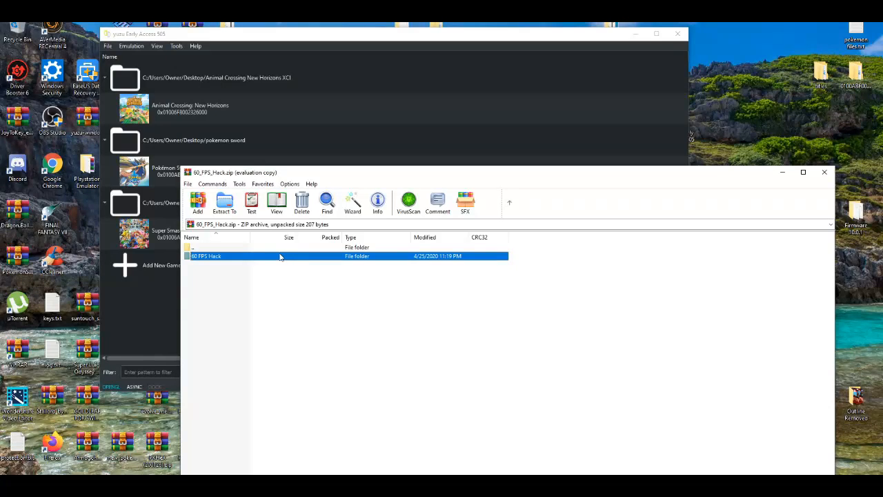
{"action": "mouse_move", "coordinate": [797, 185]}
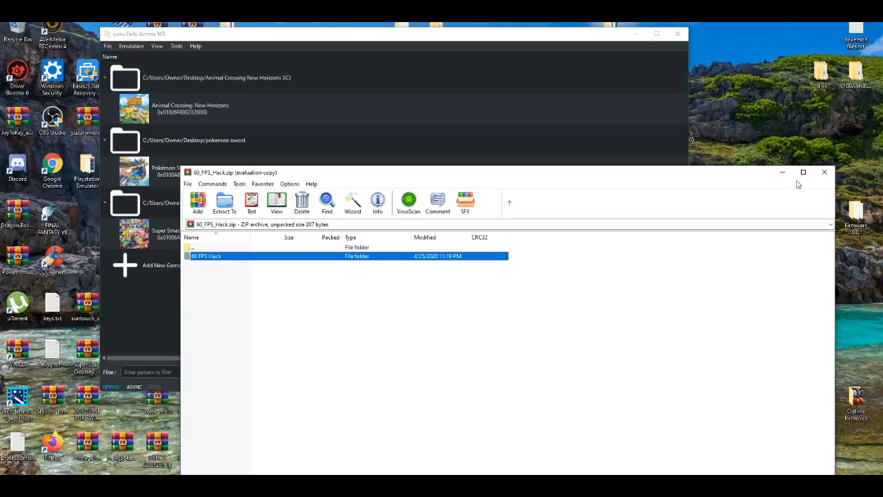
{"action": "mouse_move", "coordinate": [582, 199]}
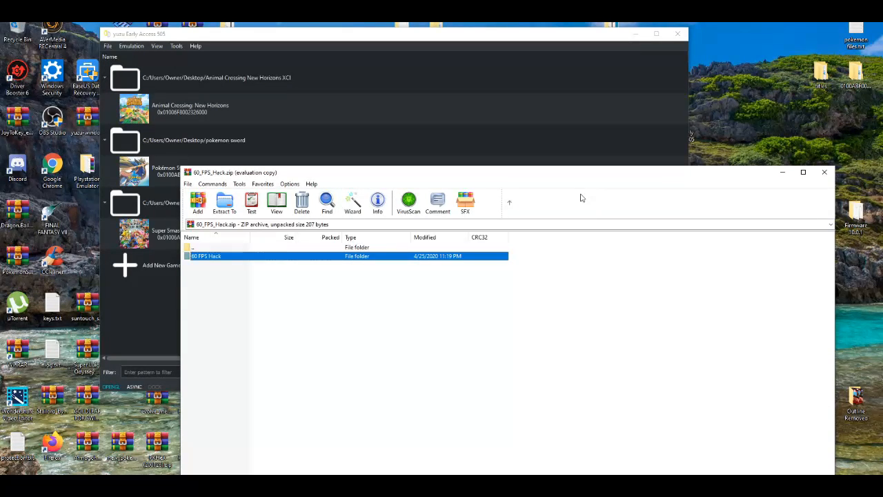
{"action": "mouse_move", "coordinate": [434, 261]}
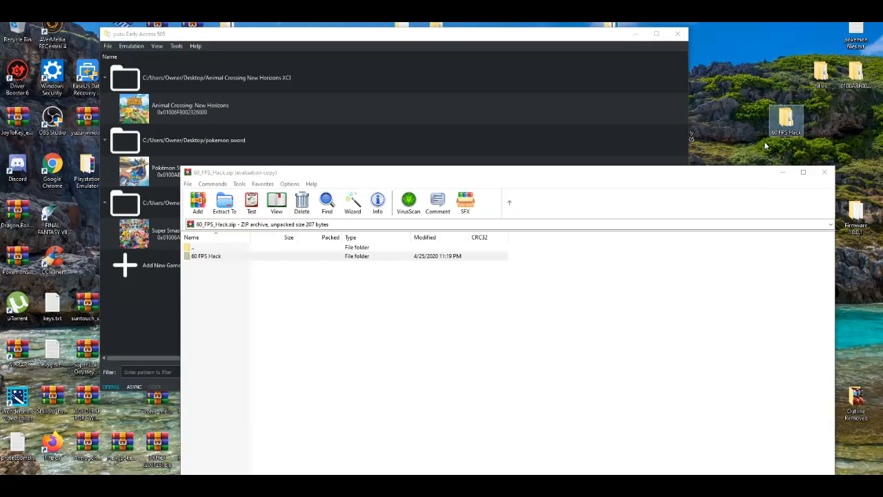
{"action": "left_click", "coordinate": [824, 171]}
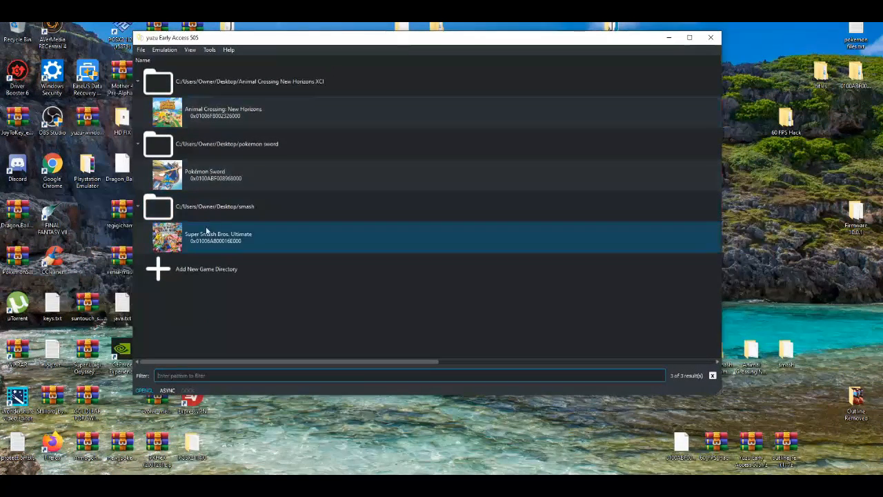
Step: Move the 60 FPS Hack folder into Super Smash Bros. Ultimate's mod data location via its context menu
{"action": "right_click", "coordinate": [218, 237]}
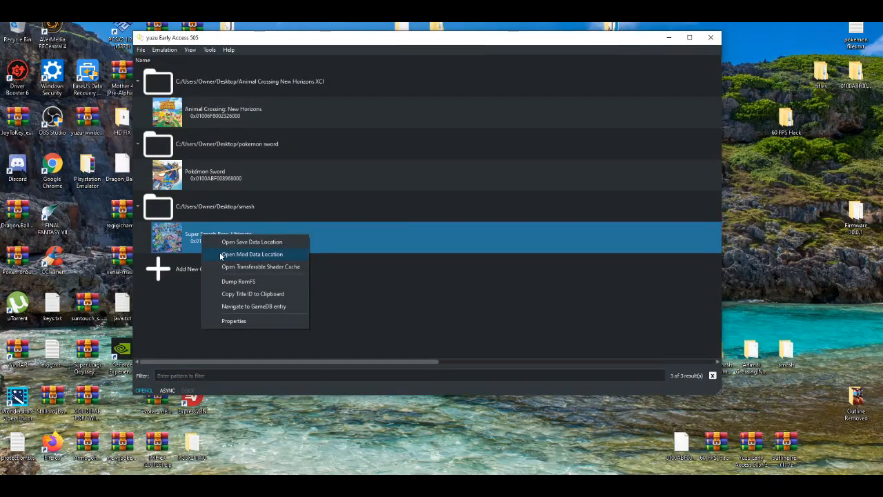
{"action": "left_click", "coordinate": [251, 253]}
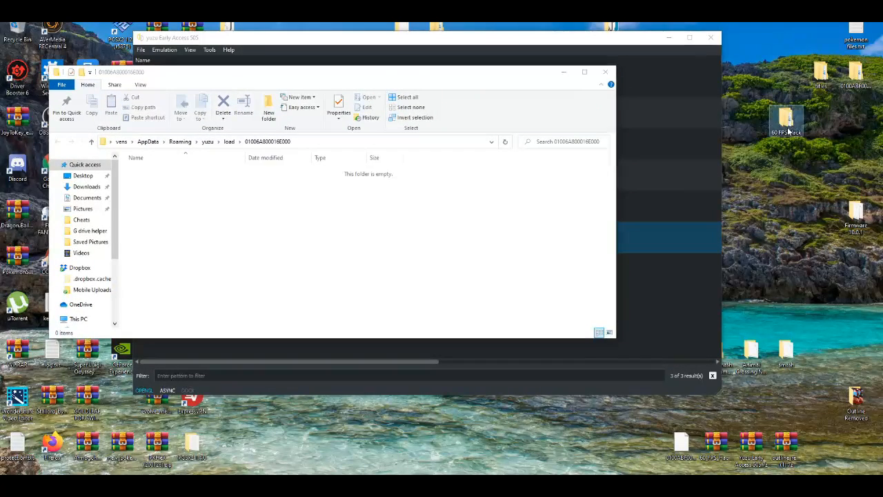
{"action": "left_click_drag", "start_coordinate": [787, 121], "coordinate": [342, 228]}
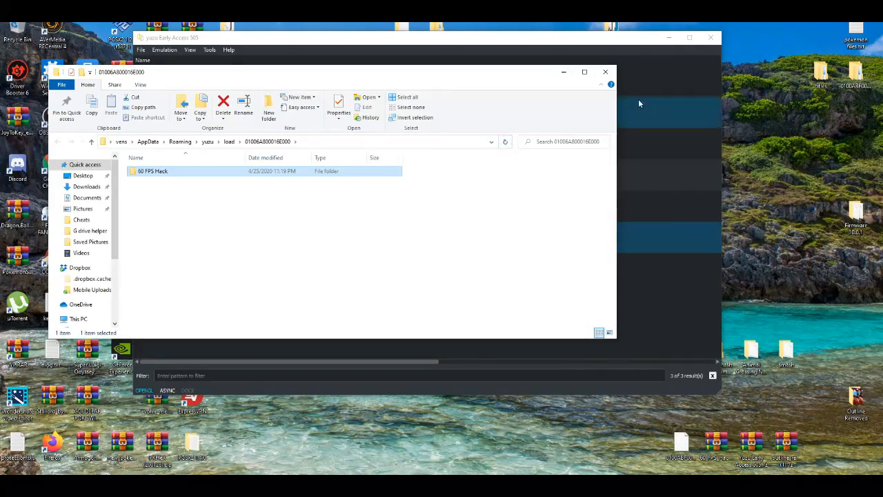
{"action": "left_click", "coordinate": [604, 72]}
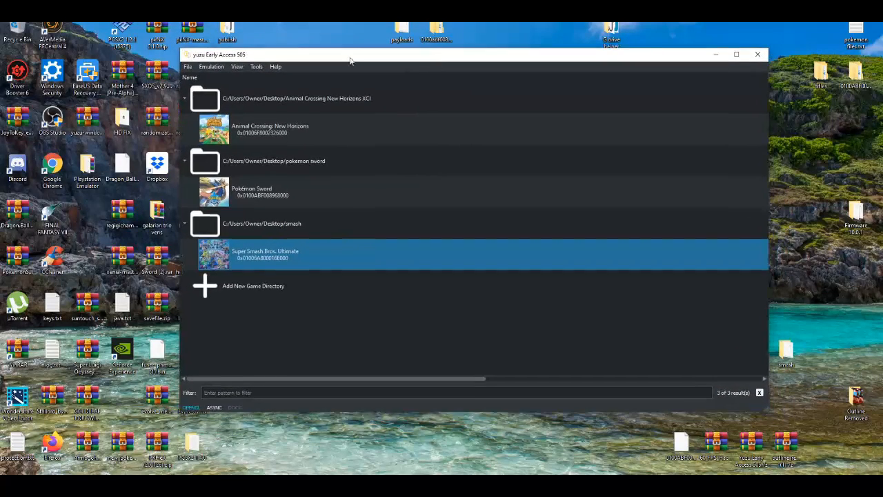
Step: Bring up yuzu's configuration window on the Audio settings page
{"action": "left_click", "coordinate": [211, 66]}
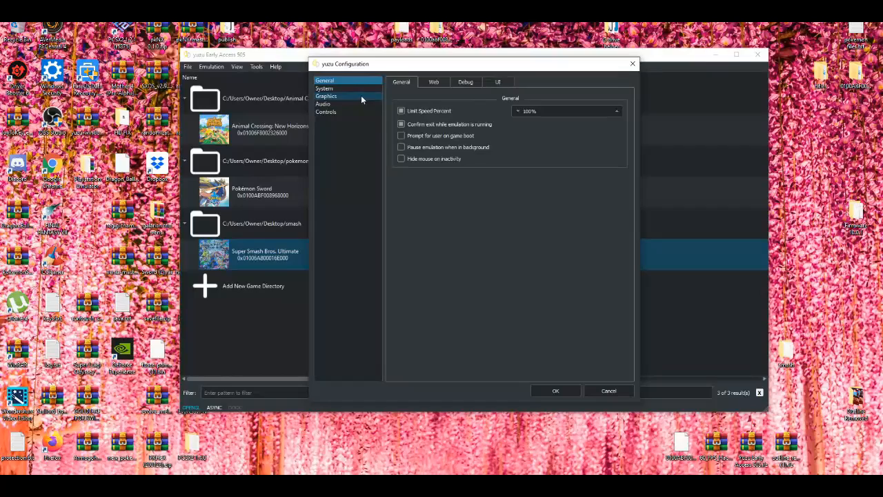
{"action": "left_click", "coordinate": [322, 104]}
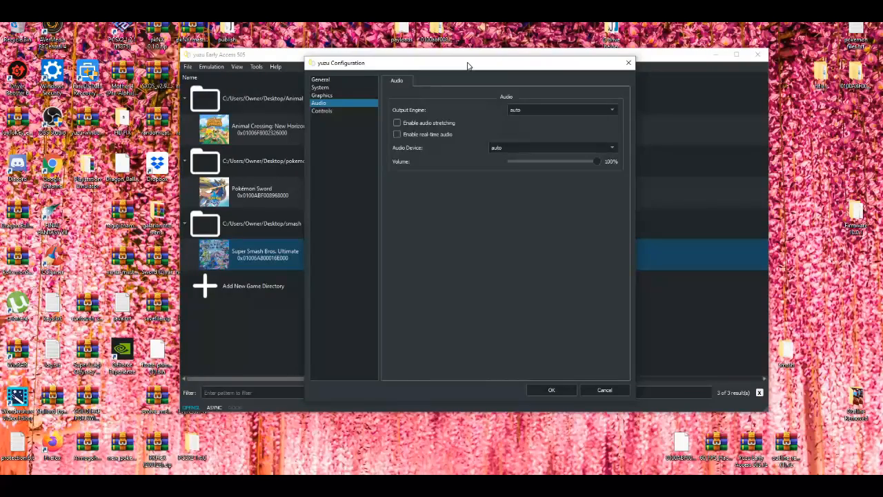
{"action": "mouse_move", "coordinate": [342, 96]}
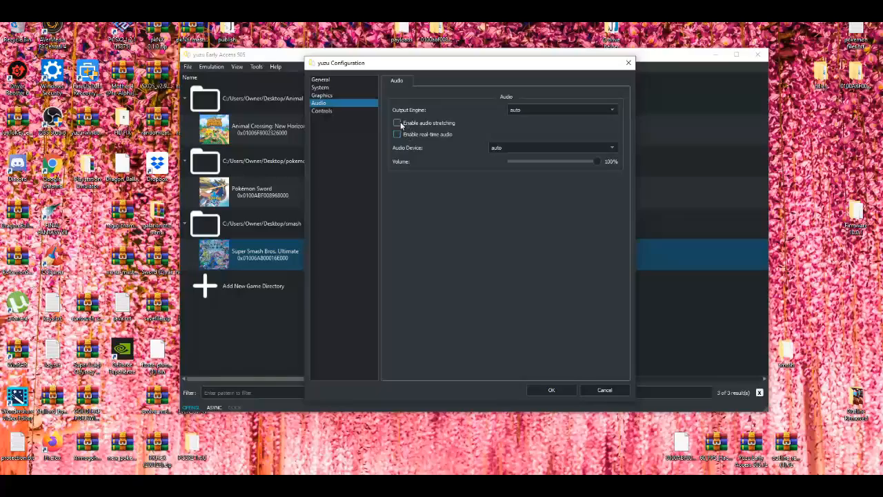
Step: Set the Accuracy Level to High in yuzu's advanced graphics settings
{"action": "left_click", "coordinate": [323, 95]}
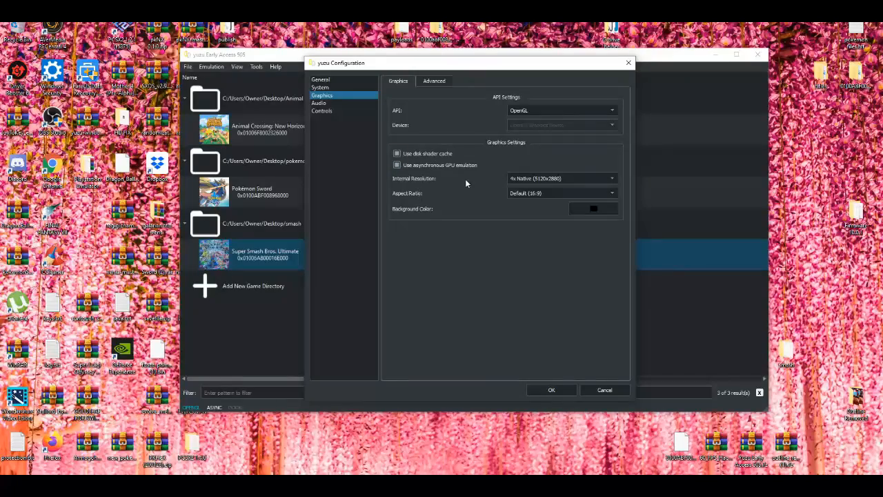
{"action": "mouse_move", "coordinate": [455, 102]}
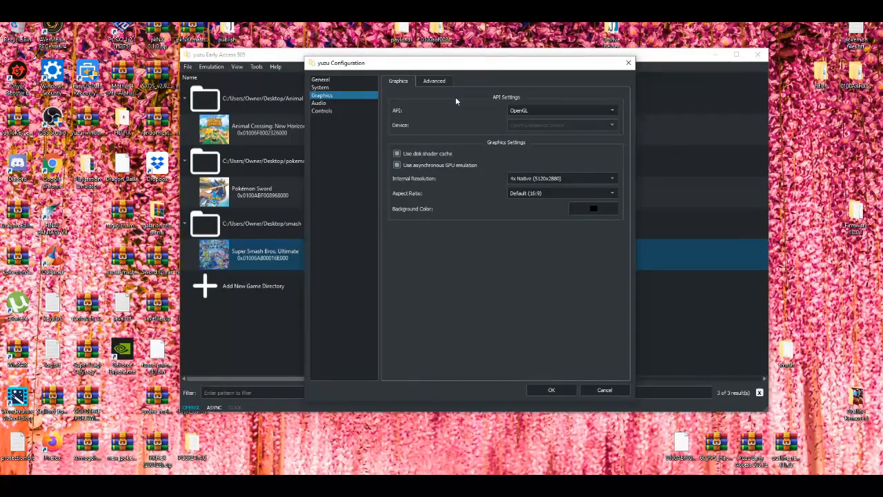
{"action": "left_click", "coordinate": [433, 80]}
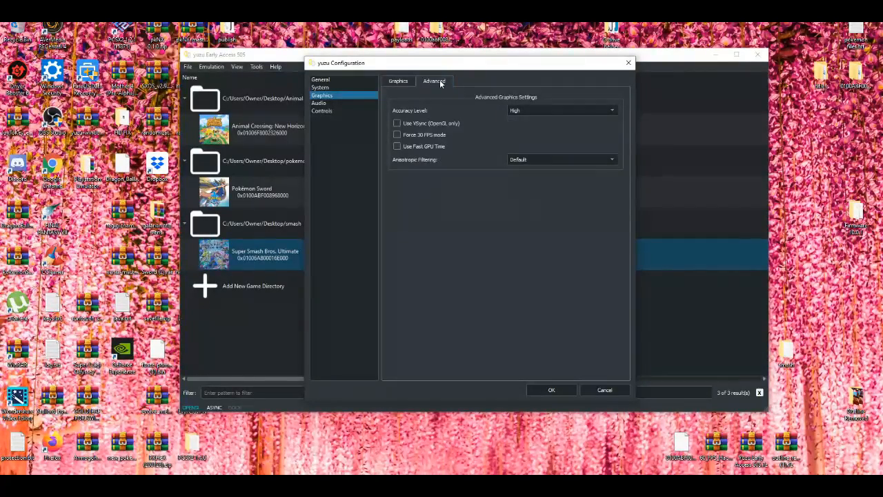
{"action": "mouse_move", "coordinate": [441, 131]}
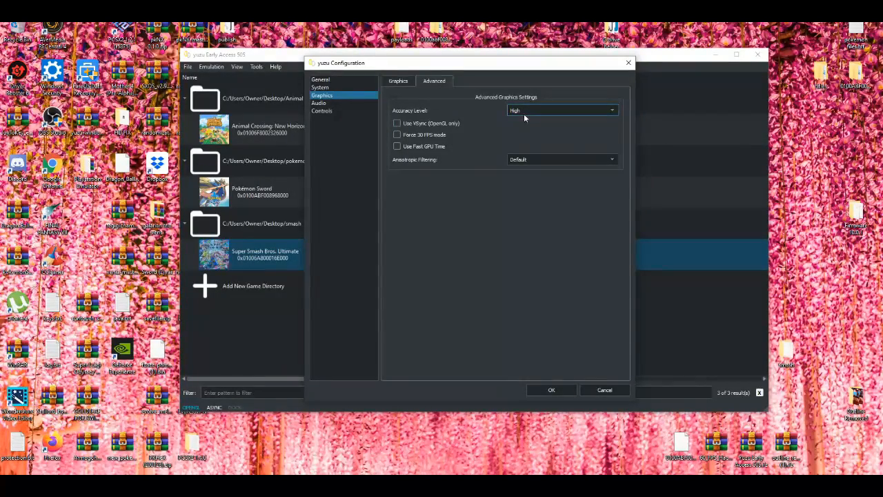
{"action": "left_click", "coordinate": [562, 111]}
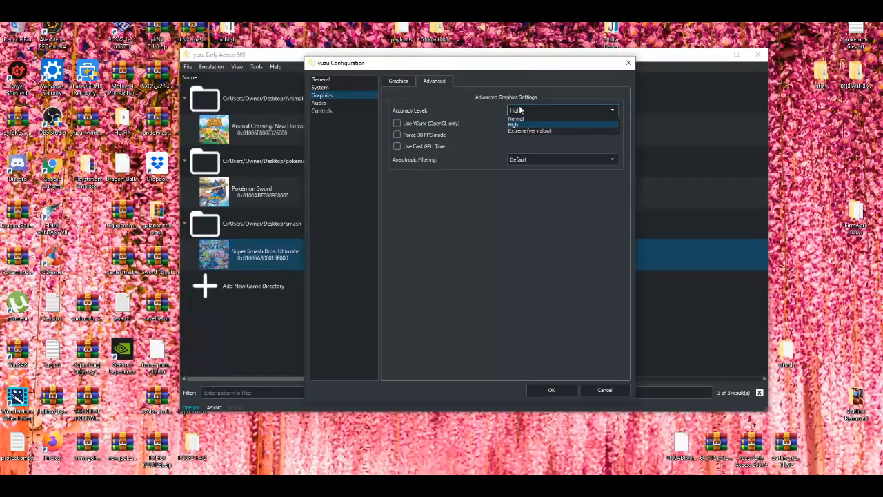
{"action": "mouse_move", "coordinate": [530, 130]}
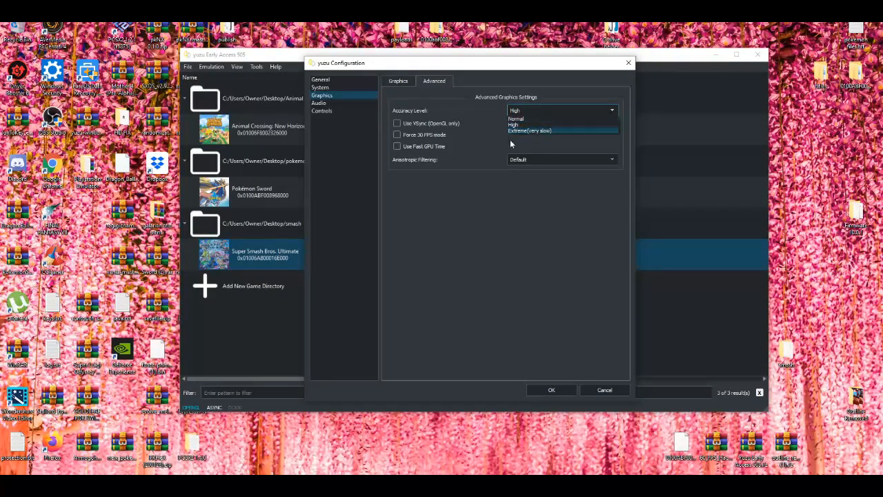
{"action": "mouse_move", "coordinate": [522, 118]}
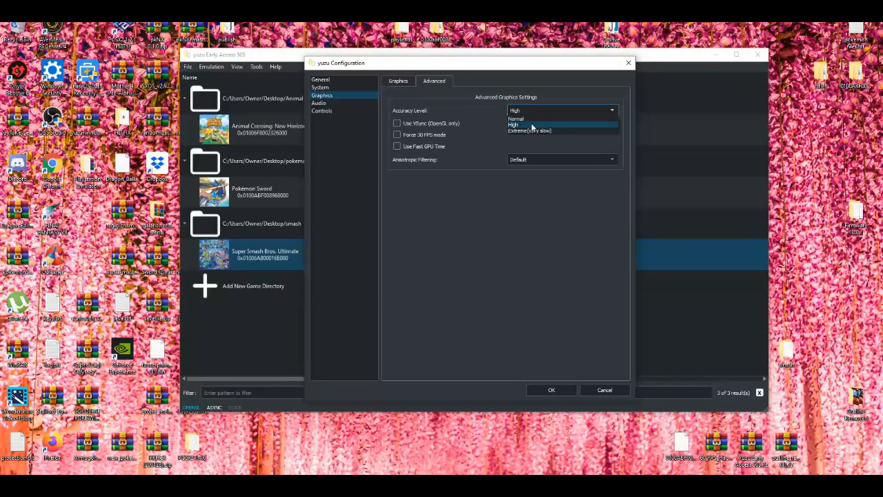
{"action": "mouse_move", "coordinate": [541, 129]}
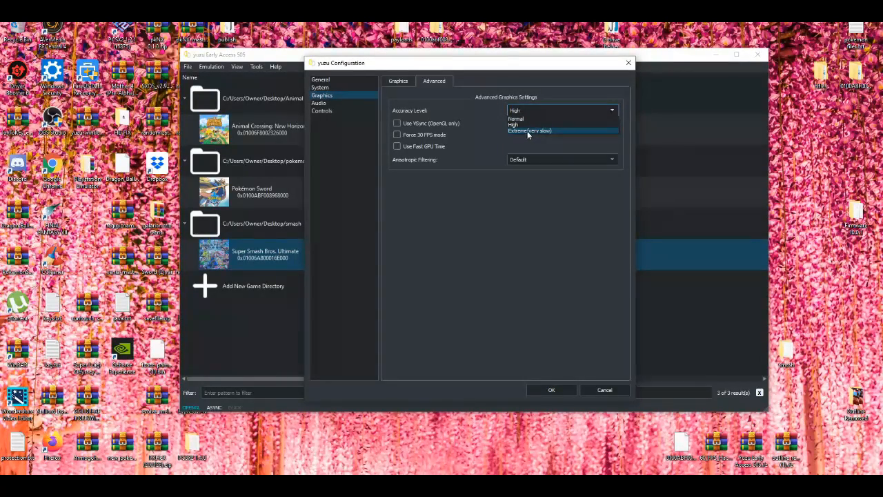
{"action": "mouse_move", "coordinate": [529, 126]}
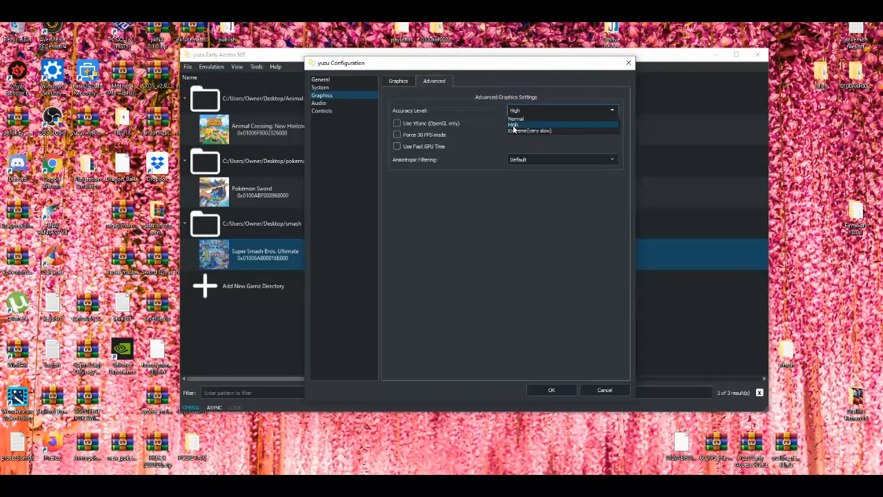
{"action": "left_click", "coordinate": [513, 125]}
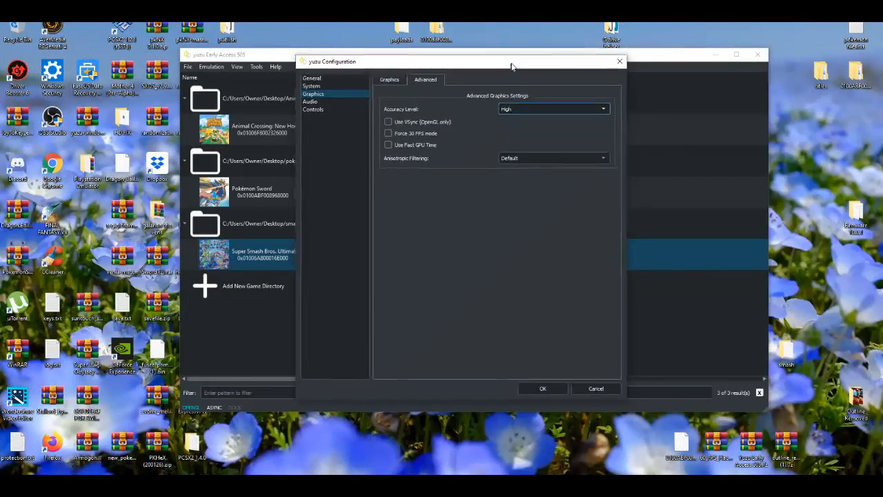
Step: Keep Anisotropic Filtering at Default and confirm the configuration with OK
{"action": "left_click_drag", "start_coordinate": [511, 60], "coordinate": [532, 58]}
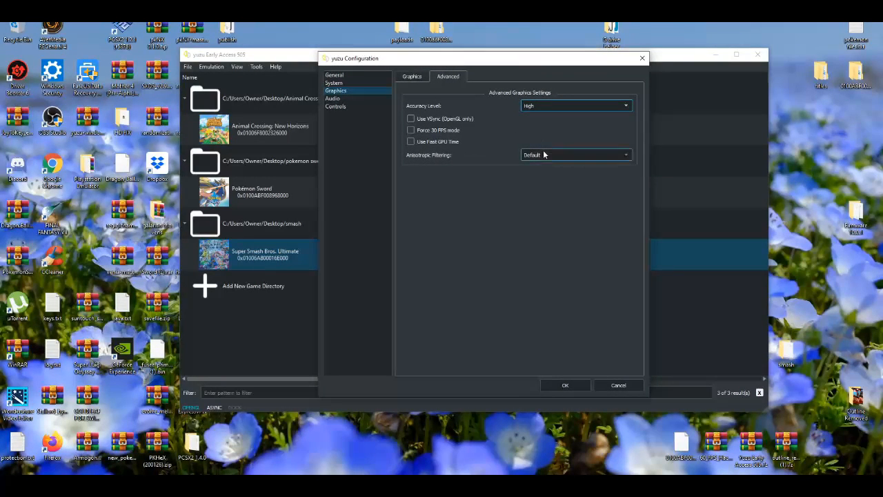
{"action": "left_click", "coordinate": [576, 155]}
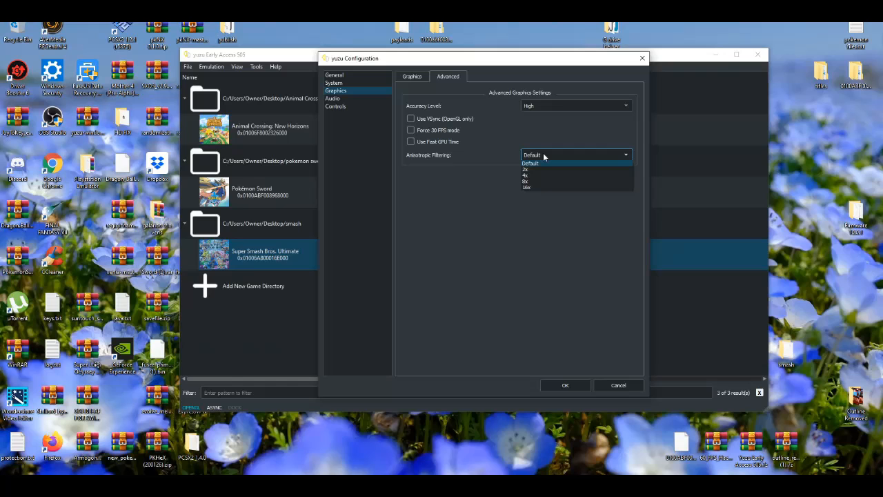
{"action": "mouse_move", "coordinate": [535, 182]}
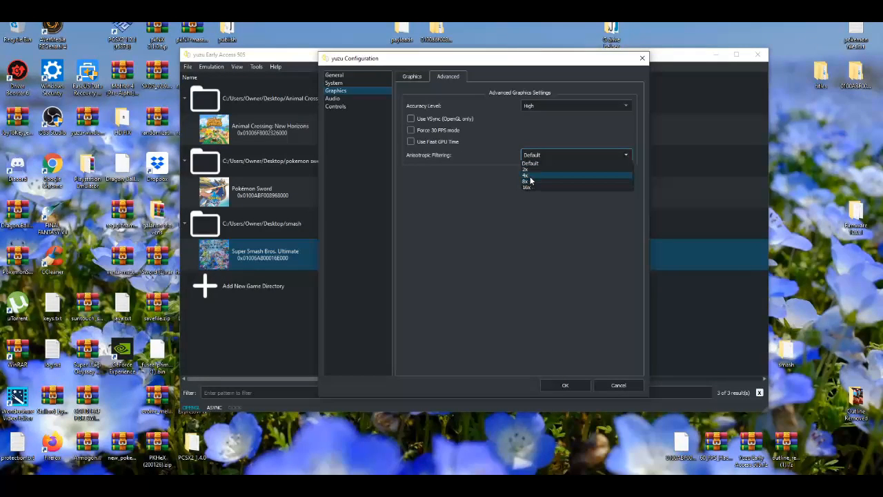
{"action": "mouse_move", "coordinate": [530, 188]}
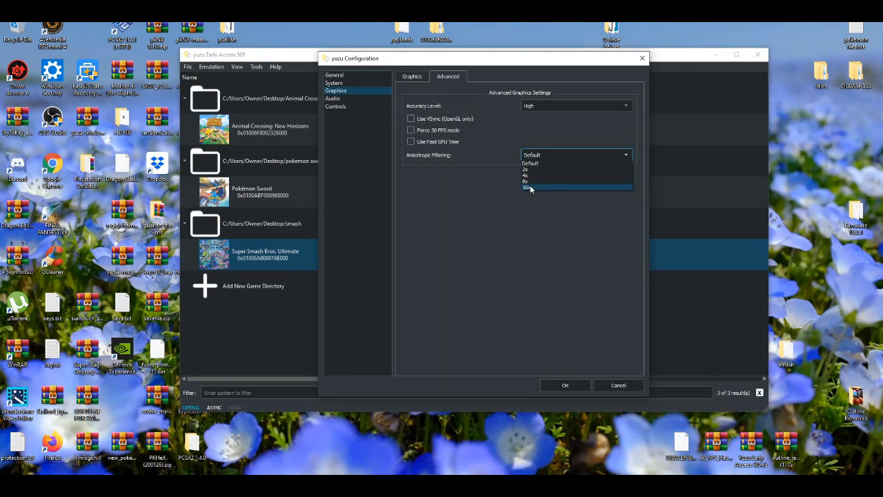
{"action": "mouse_move", "coordinate": [531, 176]}
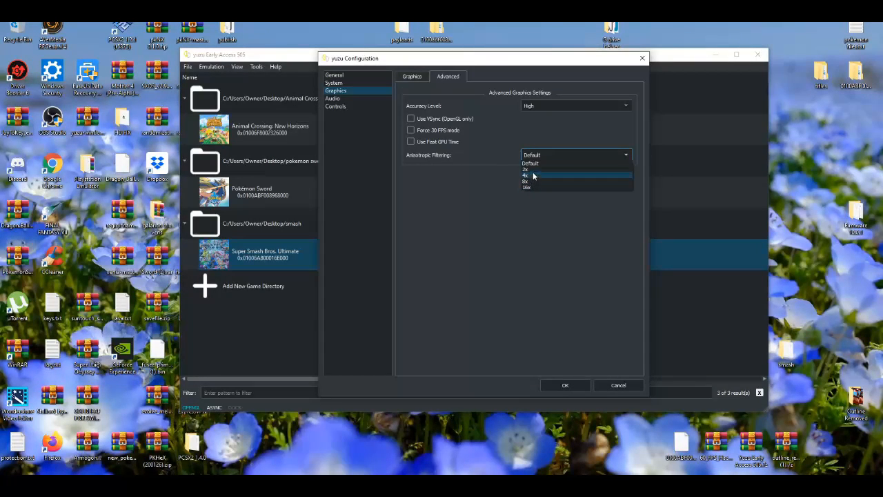
{"action": "left_click", "coordinate": [529, 163]}
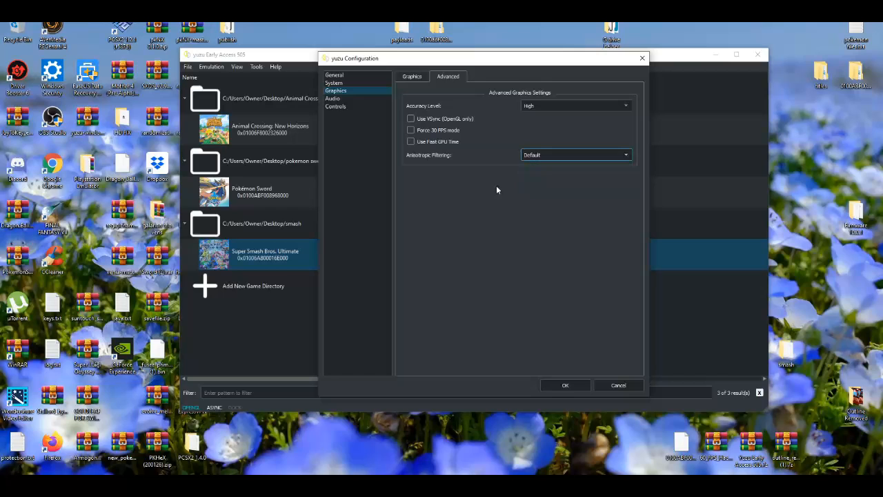
{"action": "mouse_move", "coordinate": [483, 165]}
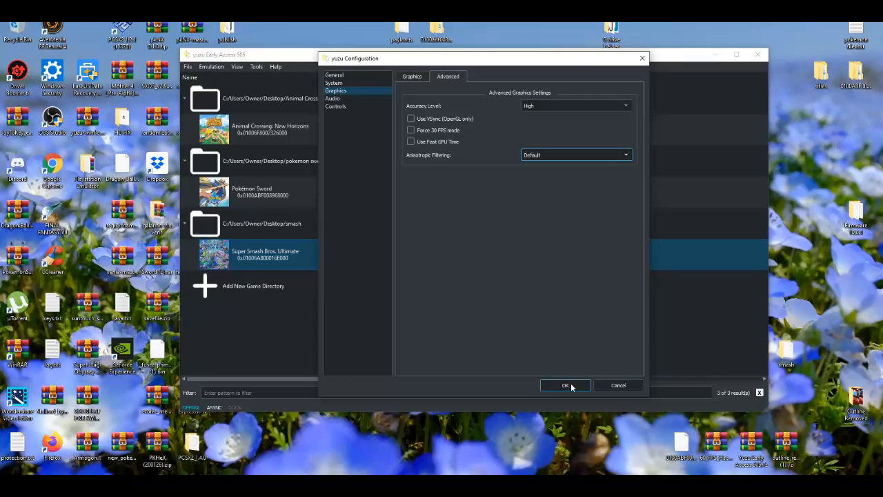
{"action": "left_click", "coordinate": [565, 385]}
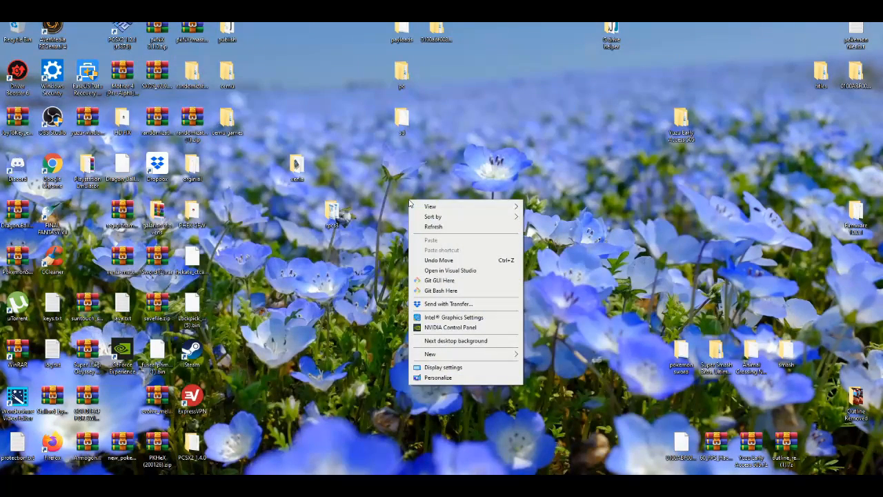
Step: Launch NVIDIA Control Panel, browse the 3D settings pages and choose GeForce GTX 1050 as PhysX processor
{"action": "left_click", "coordinate": [462, 331]}
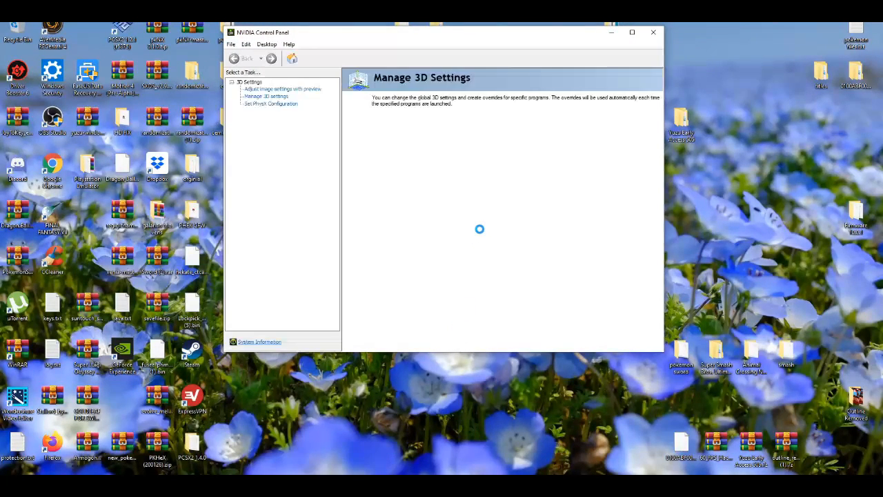
{"action": "left_click", "coordinate": [265, 97]}
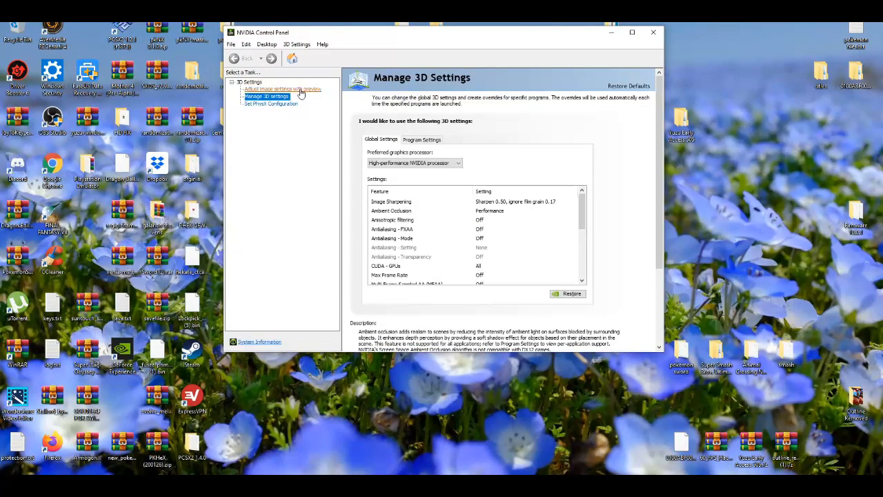
{"action": "left_click", "coordinate": [281, 88]}
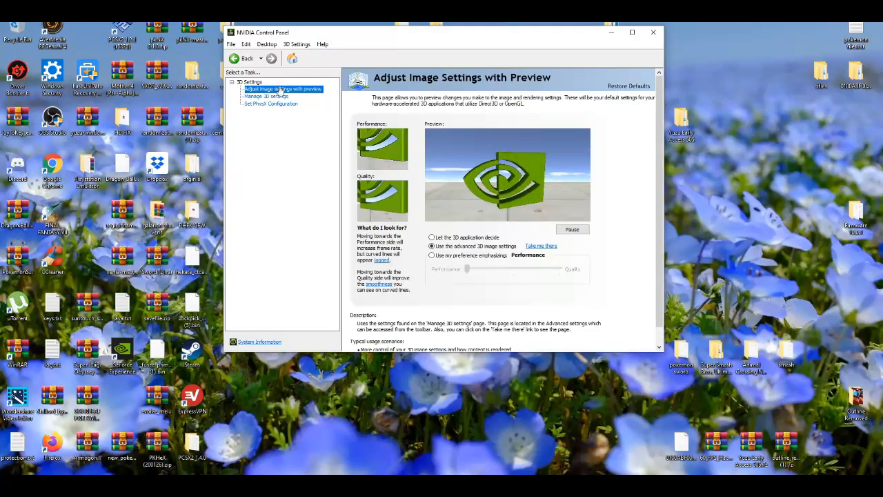
{"action": "left_click", "coordinate": [270, 104]}
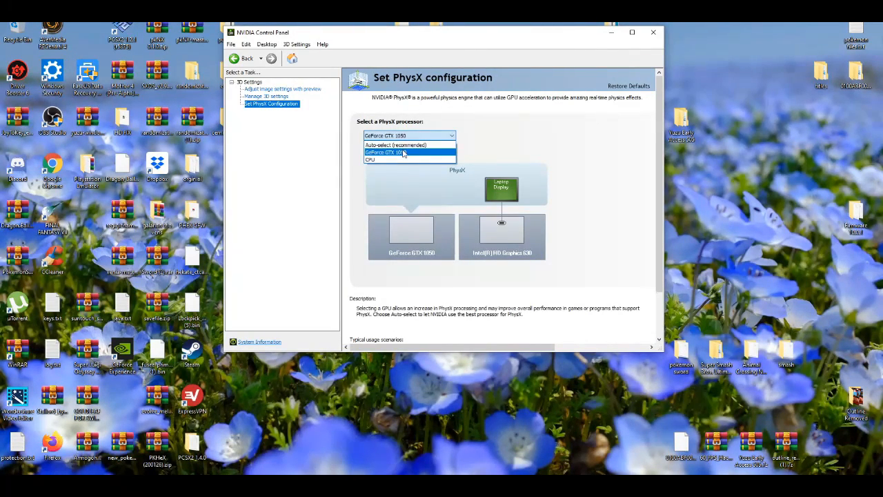
{"action": "left_click", "coordinate": [409, 151]}
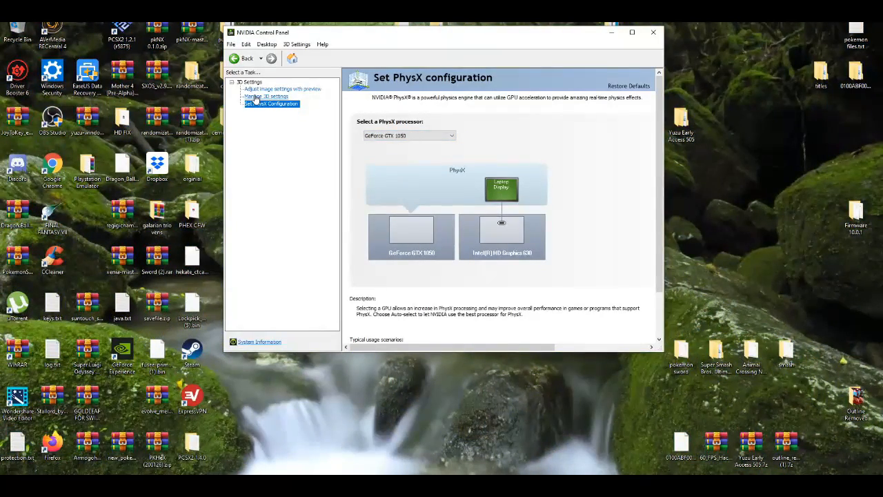
Step: Keep the high-performance NVIDIA processor preferred in Global Settings and browse the feature list
{"action": "left_click", "coordinate": [267, 97]}
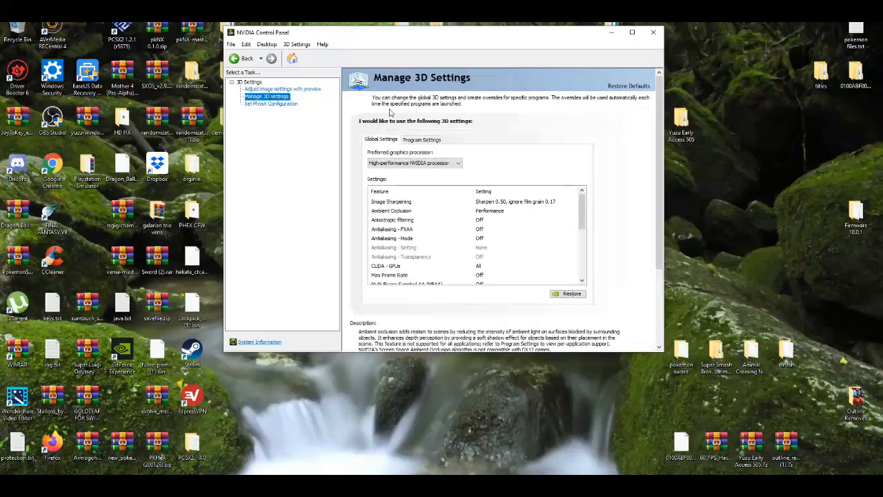
{"action": "left_click", "coordinate": [413, 163]}
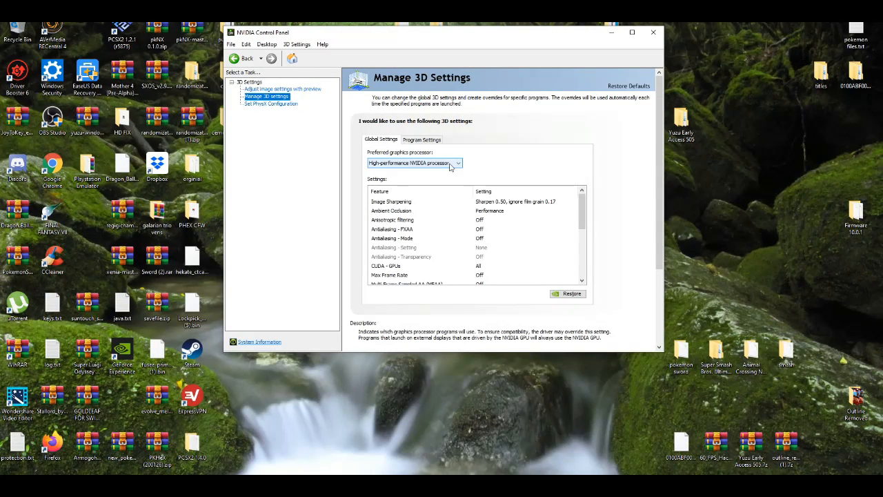
{"action": "left_click", "coordinate": [458, 163]}
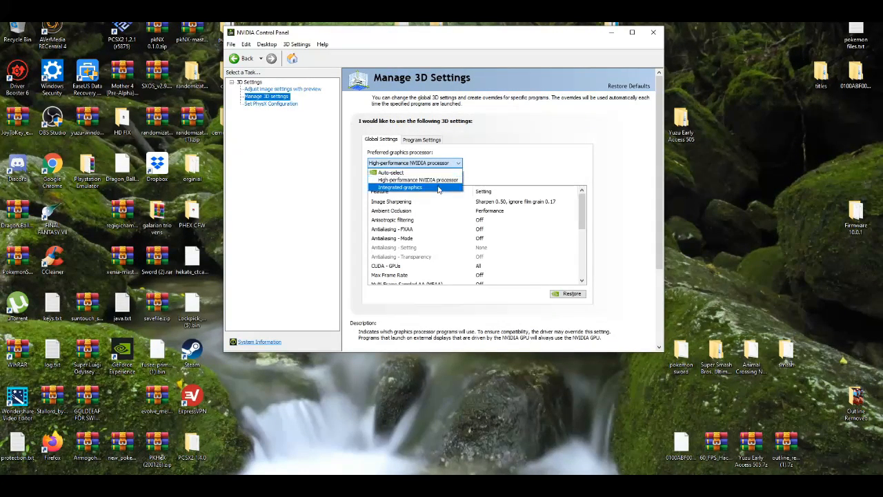
{"action": "left_click", "coordinate": [417, 179]}
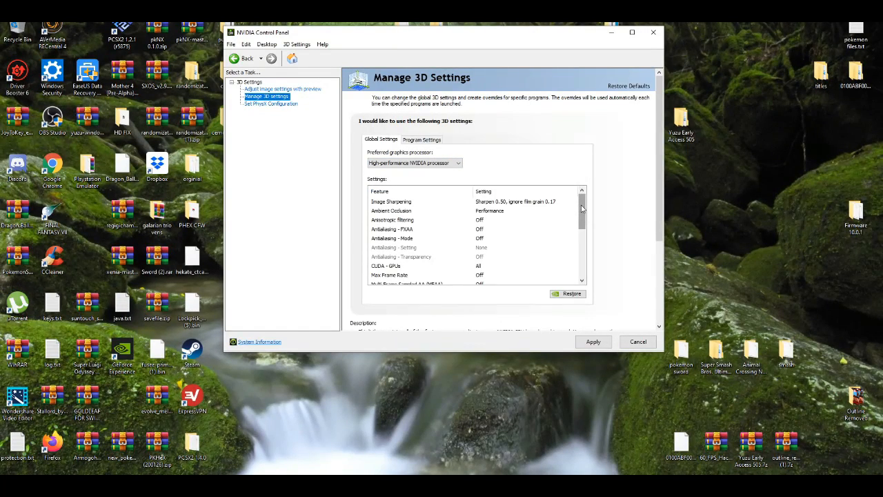
{"action": "scroll", "scroll_direction": "down", "scroll_amount": 3}
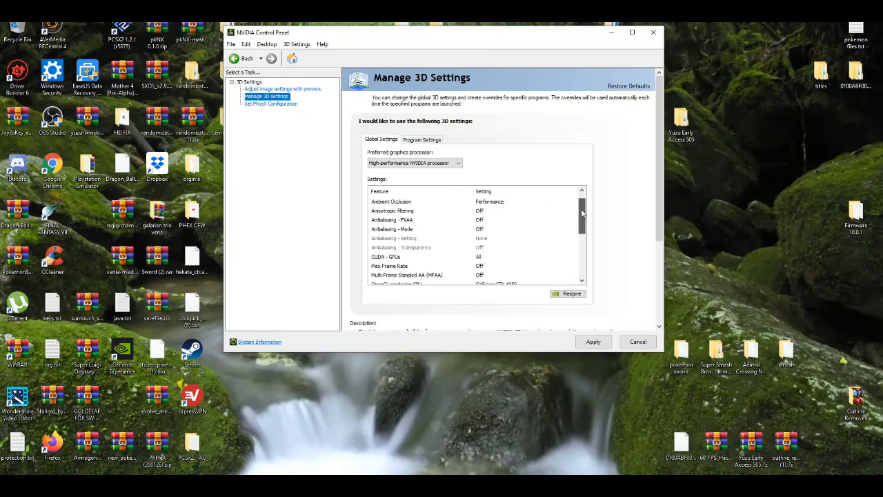
{"action": "scroll", "scroll_direction": "up", "scroll_amount": 3}
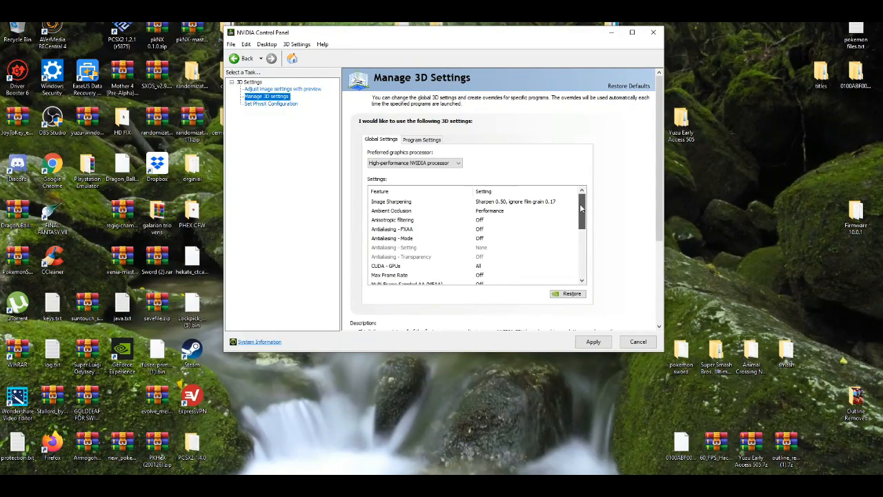
{"action": "scroll", "scroll_direction": "down", "scroll_amount": 3}
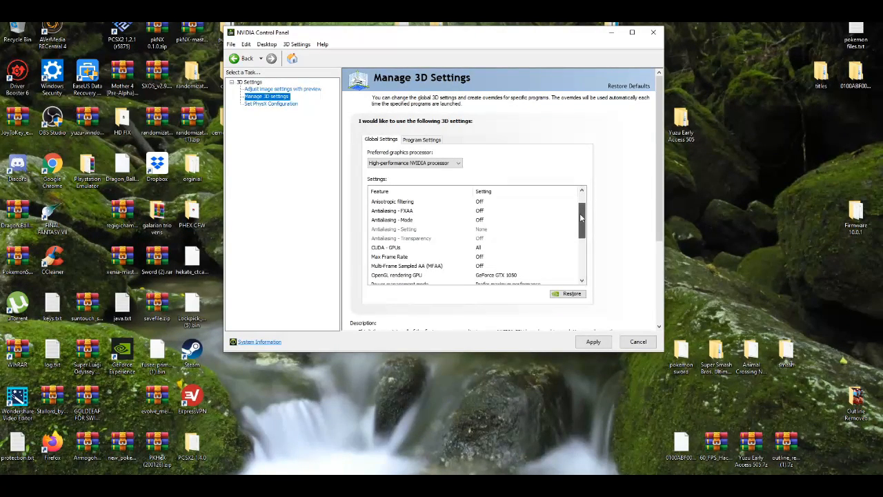
{"action": "scroll", "scroll_direction": "down", "scroll_amount": 3}
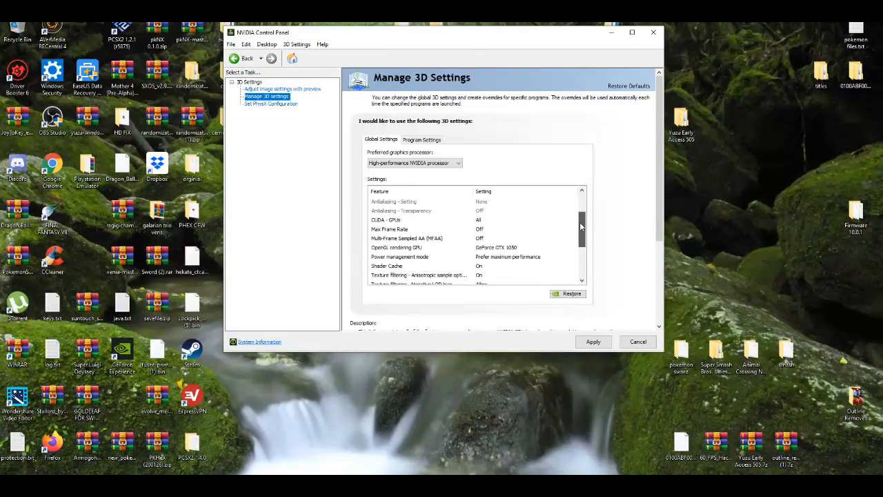
{"action": "scroll", "scroll_direction": "down", "scroll_amount": 3}
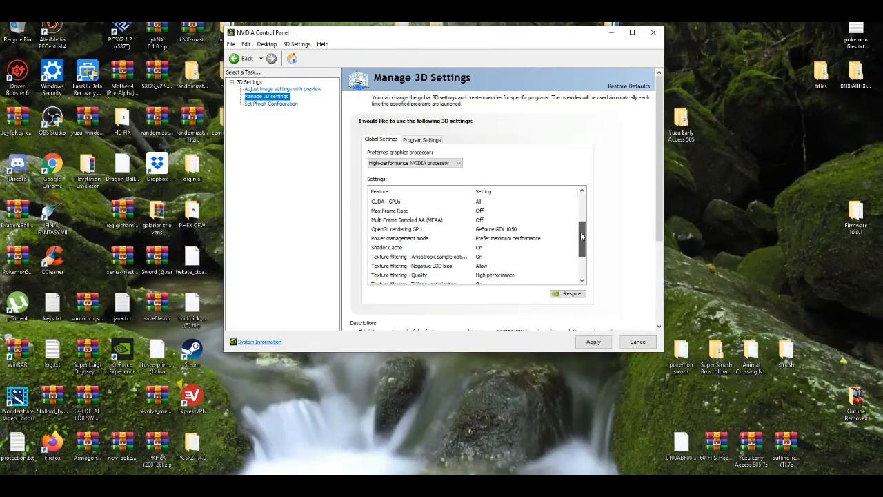
{"action": "scroll", "scroll_direction": "down", "scroll_amount": 3}
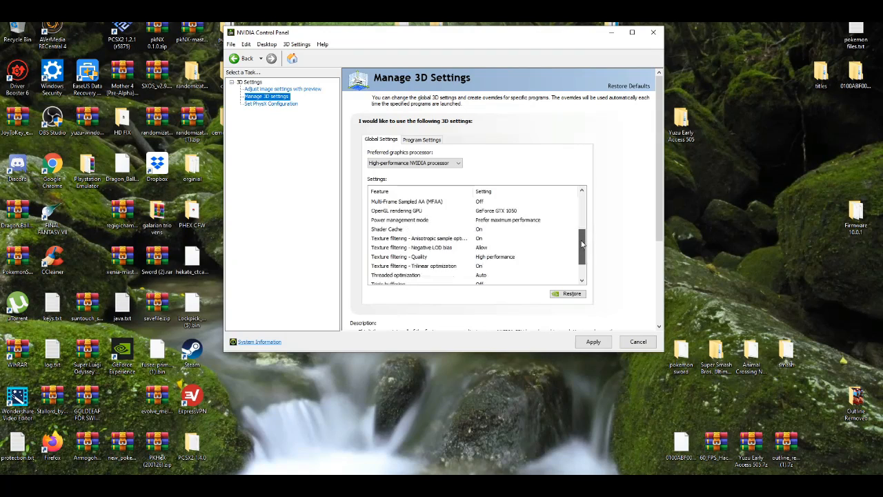
{"action": "scroll", "scroll_direction": "down", "scroll_amount": 3}
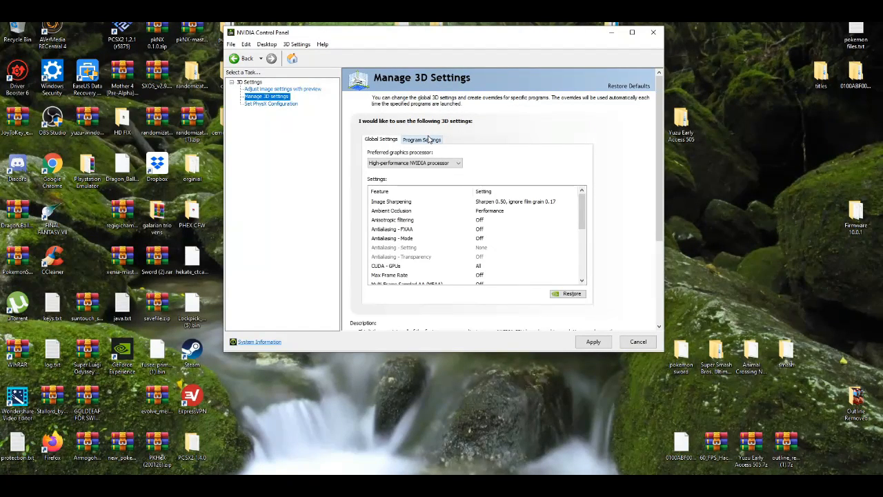
Step: Add yuzu.exe as a customised program in the Program Settings list
{"action": "left_click", "coordinate": [422, 139]}
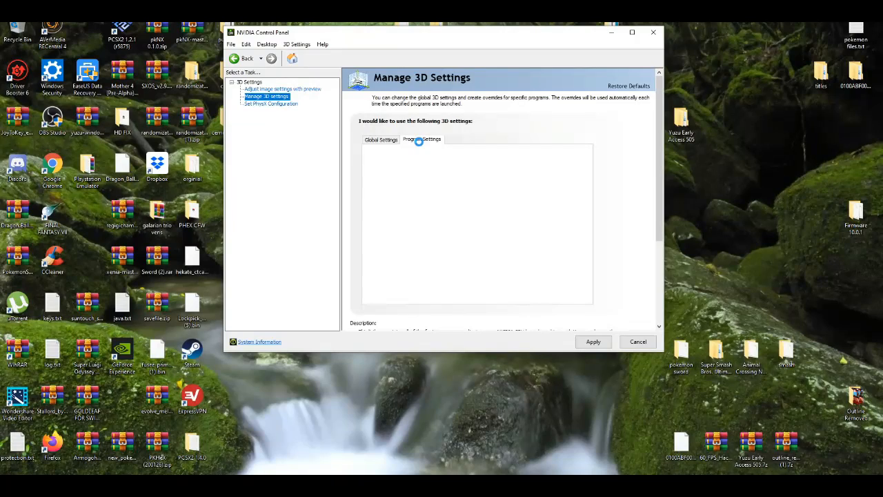
{"action": "left_click", "coordinate": [423, 138]}
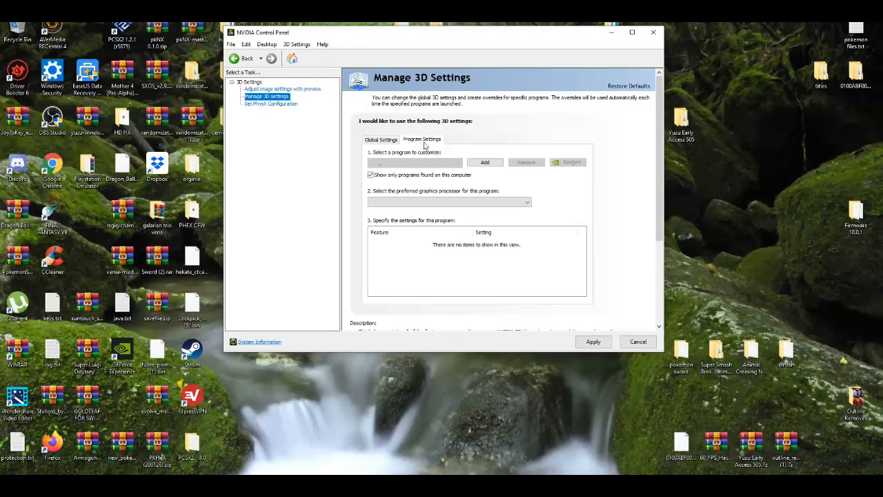
{"action": "mouse_move", "coordinate": [486, 187]}
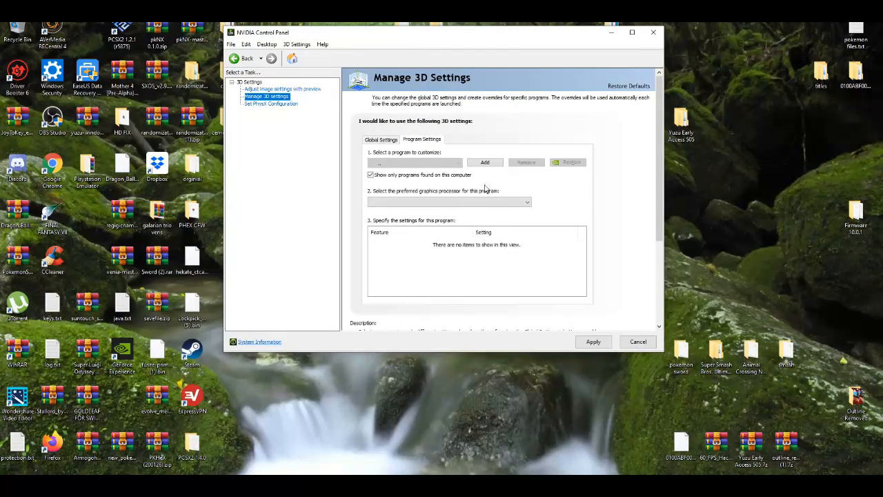
{"action": "left_click", "coordinate": [485, 163]}
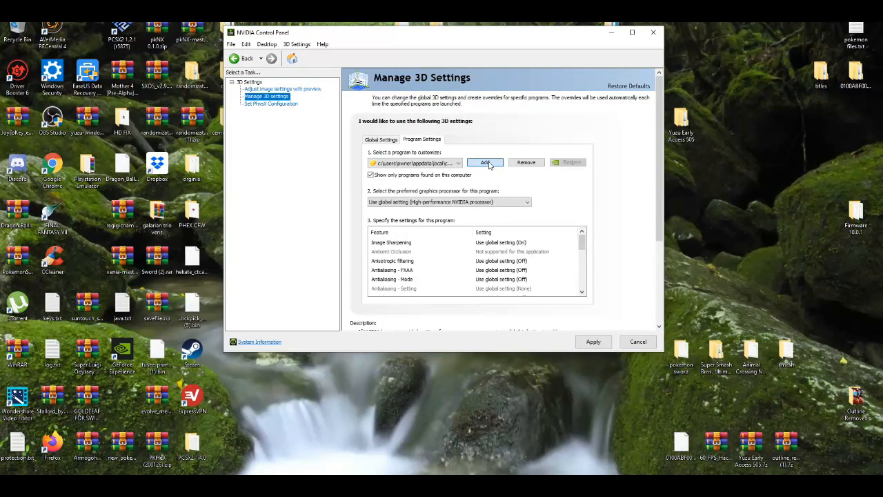
{"action": "left_click", "coordinate": [486, 163]}
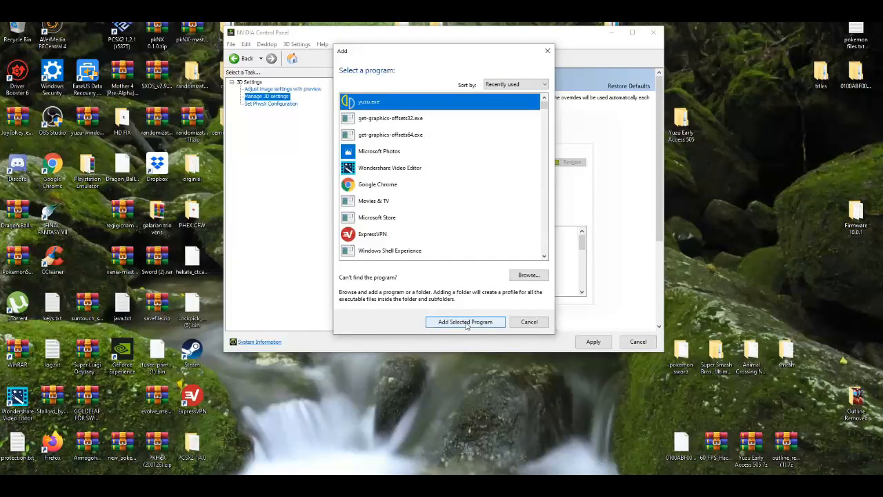
{"action": "left_click", "coordinate": [465, 321]}
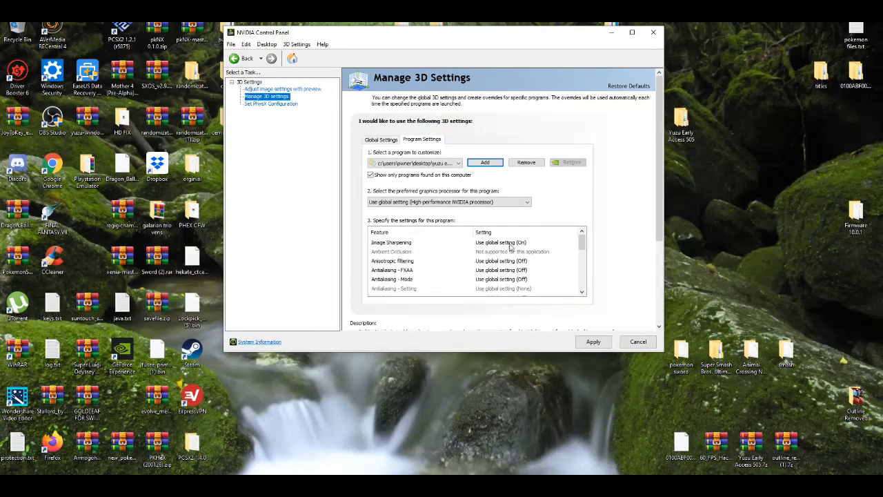
{"action": "scroll", "scroll_direction": "down", "scroll_amount": 3}
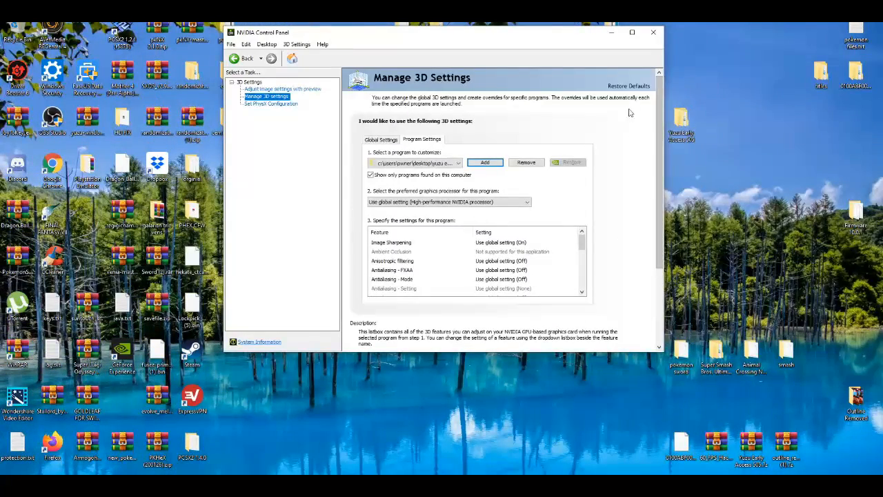
Step: Close NVIDIA Control Panel and refresh the desktop before launching yuzu Early Access
{"action": "left_click", "coordinate": [653, 33]}
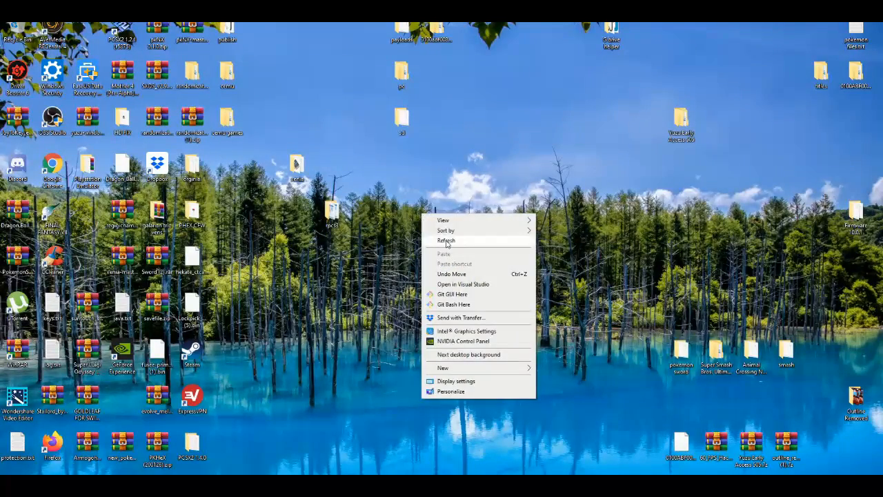
{"action": "left_click", "coordinate": [445, 240]}
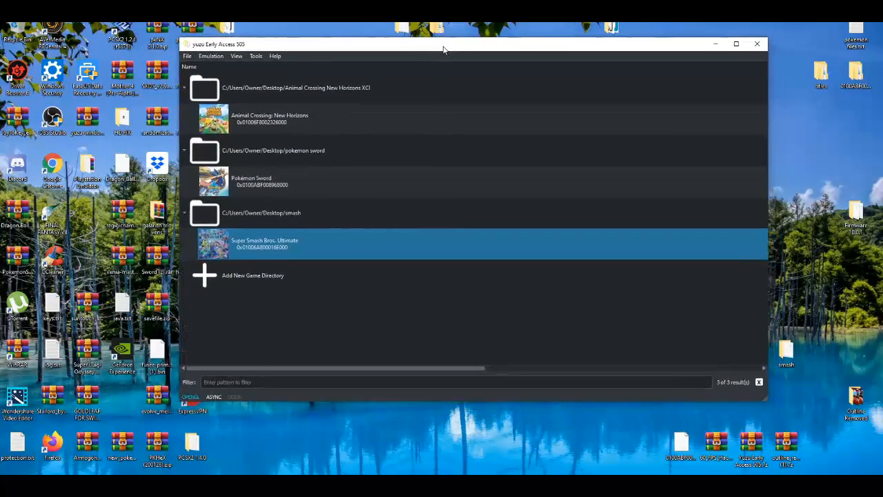
Step: Set yuzu's graphics Internal Resolution to 4x Native (2160p) and save with OK
{"action": "left_click", "coordinate": [211, 55]}
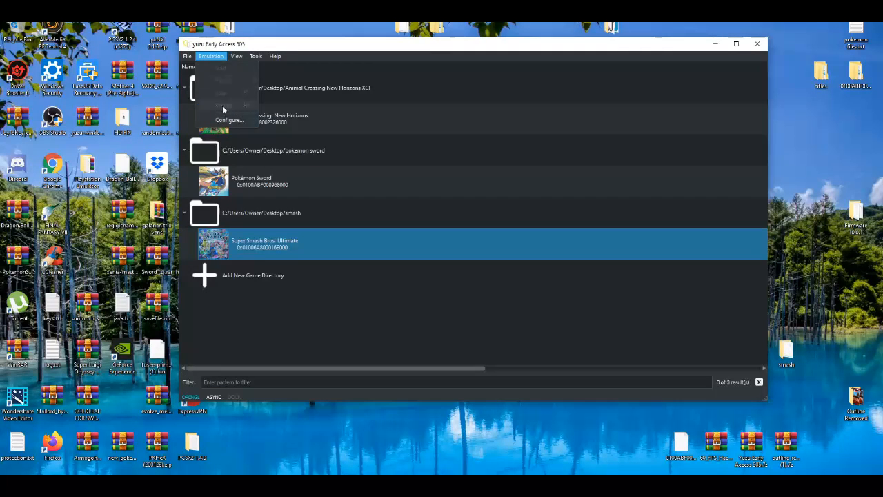
{"action": "left_click", "coordinate": [229, 118]}
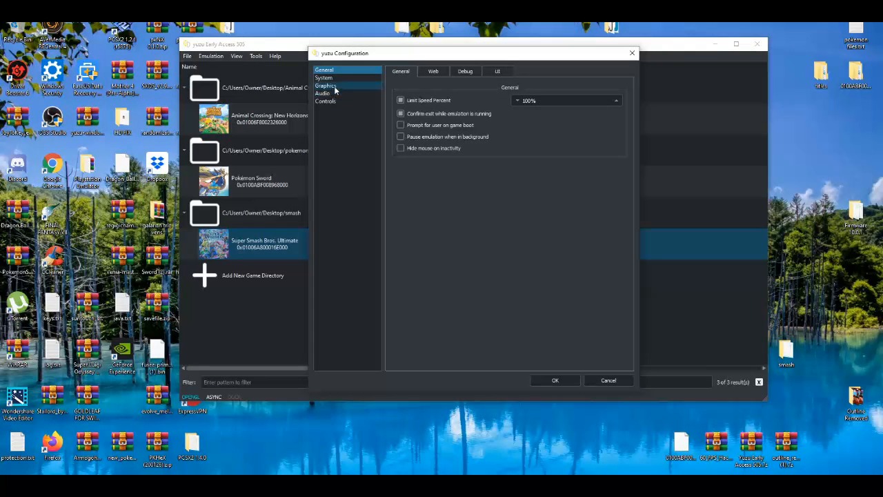
{"action": "left_click", "coordinate": [326, 86]}
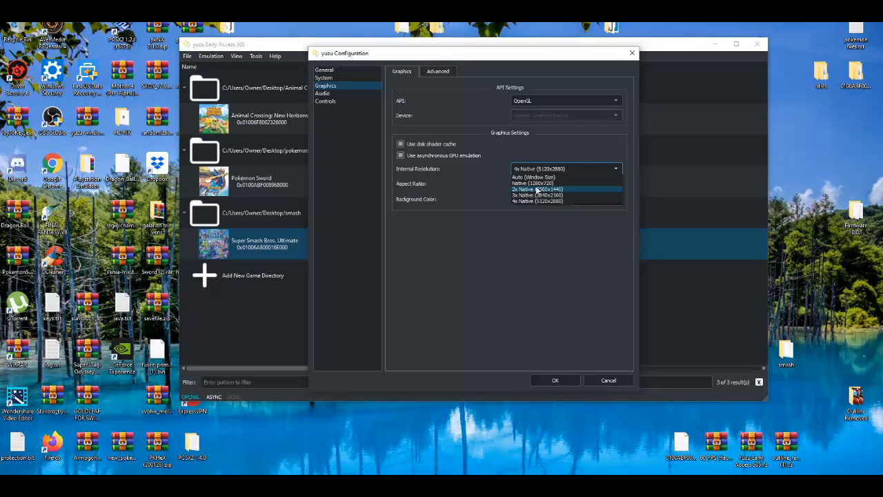
{"action": "left_click", "coordinate": [531, 183]}
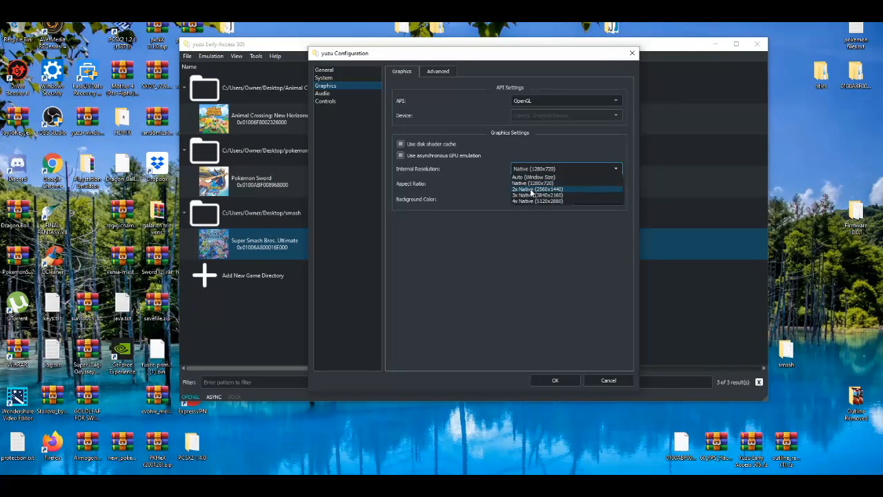
{"action": "left_click", "coordinate": [538, 201]}
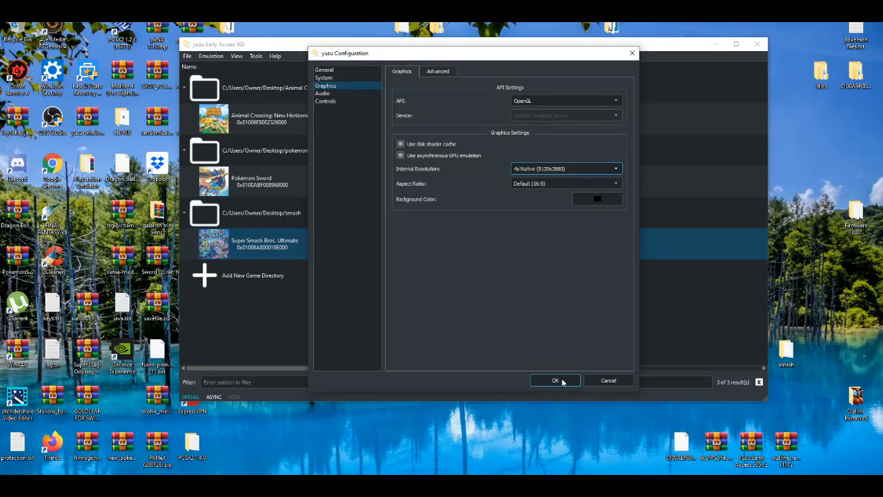
{"action": "left_click", "coordinate": [554, 381]}
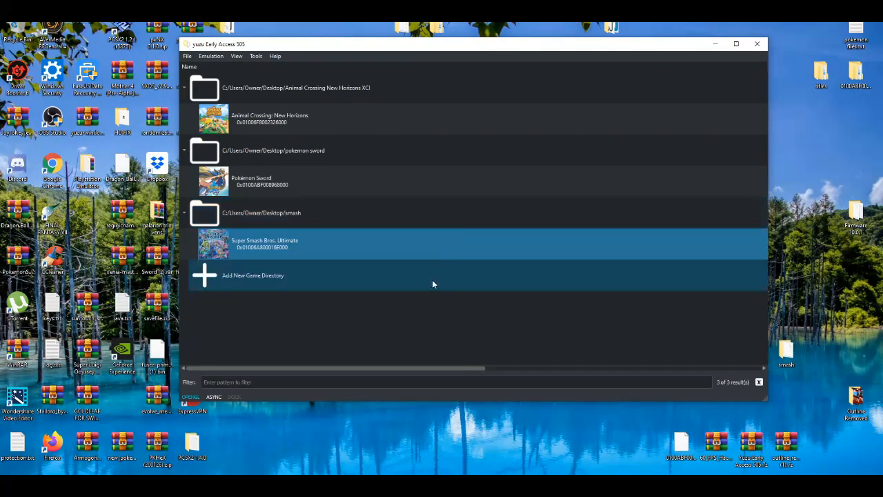
{"action": "mouse_move", "coordinate": [494, 46]}
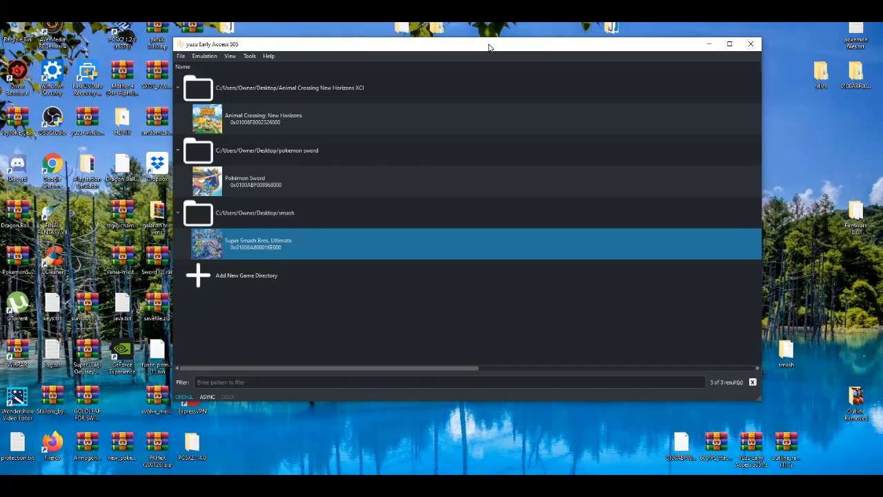
{"action": "left_click_drag", "start_coordinate": [489, 44], "coordinate": [484, 40]}
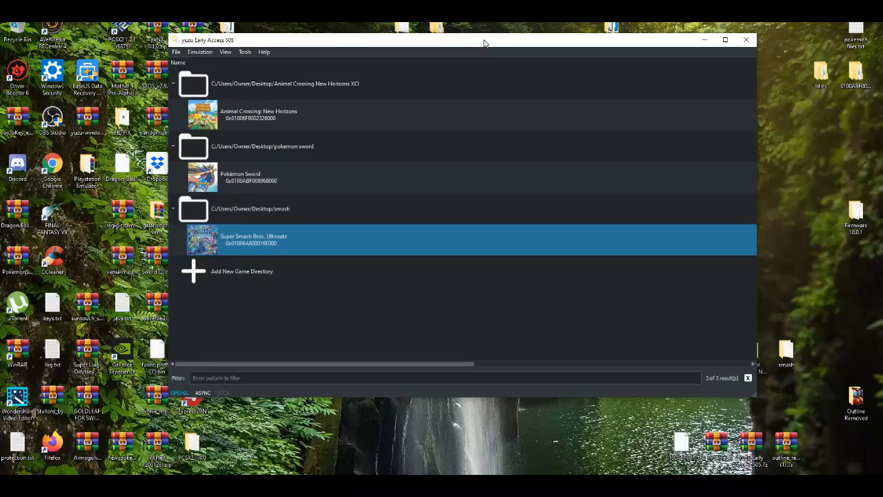
{"action": "left_click_drag", "start_coordinate": [483, 39], "coordinate": [469, 49]}
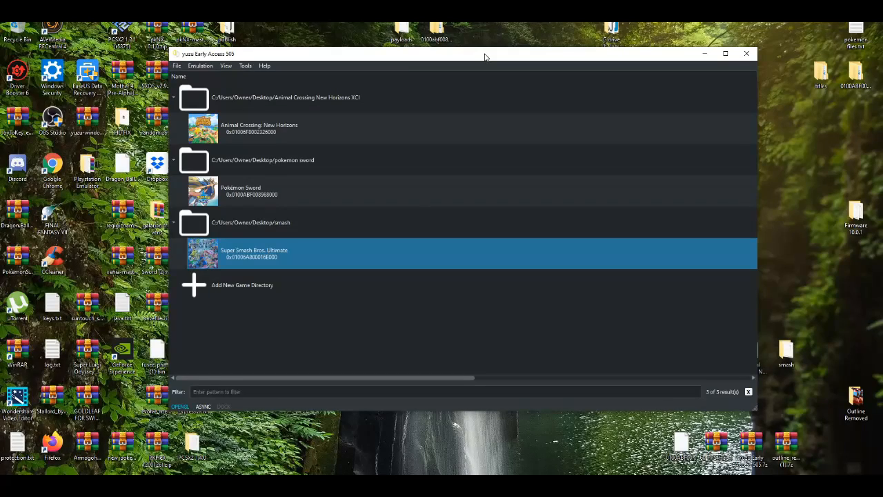
{"action": "left_click_drag", "start_coordinate": [485, 58], "coordinate": [480, 50]}
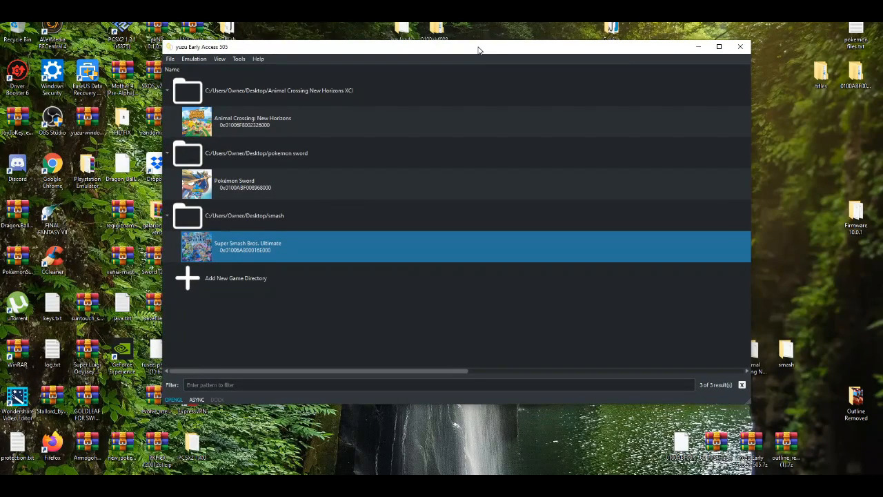